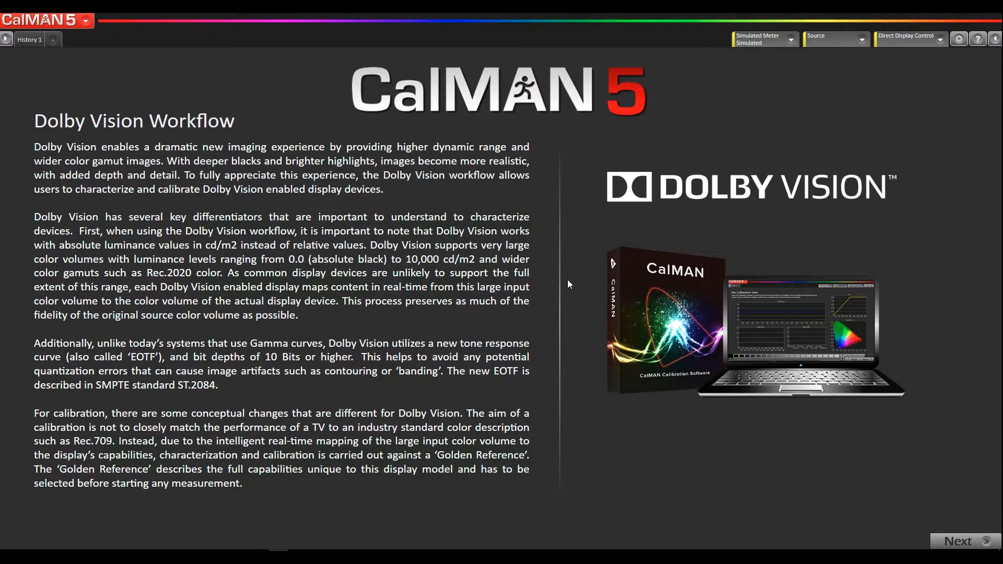
pyautogui.moveTo(947, 507)
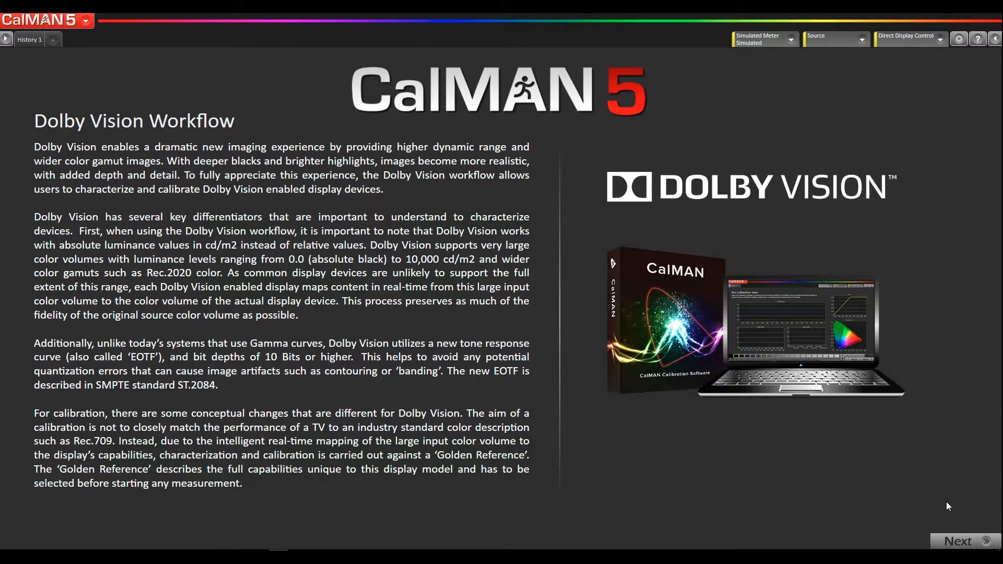
pyautogui.click(957, 540)
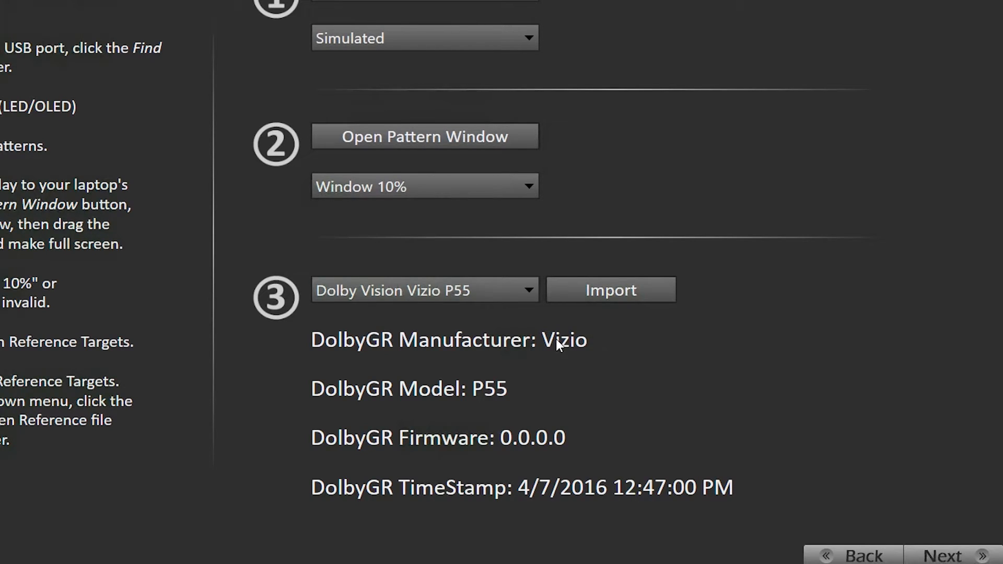
pyautogui.moveTo(390, 323)
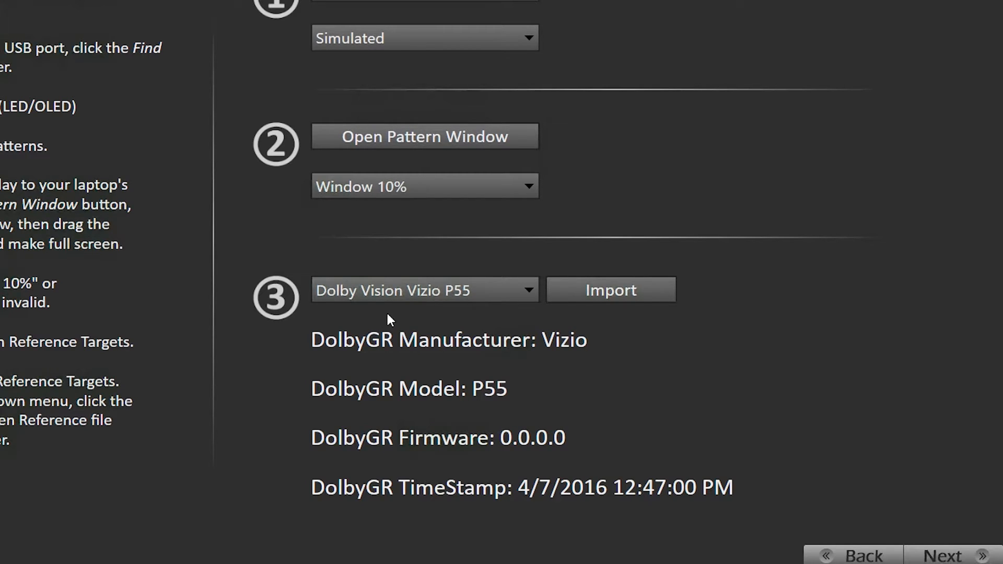
pyautogui.moveTo(472, 399)
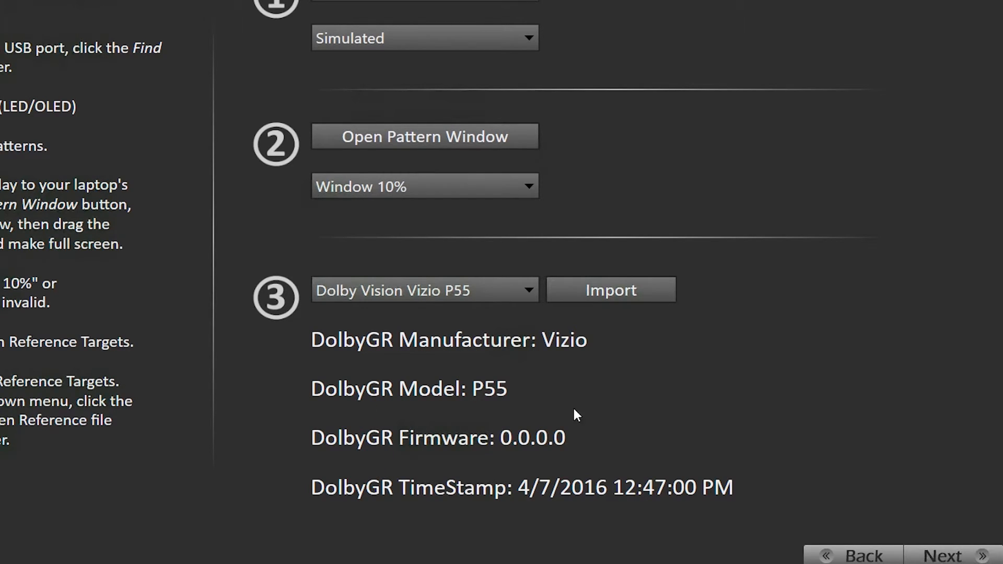
pyautogui.moveTo(565, 375)
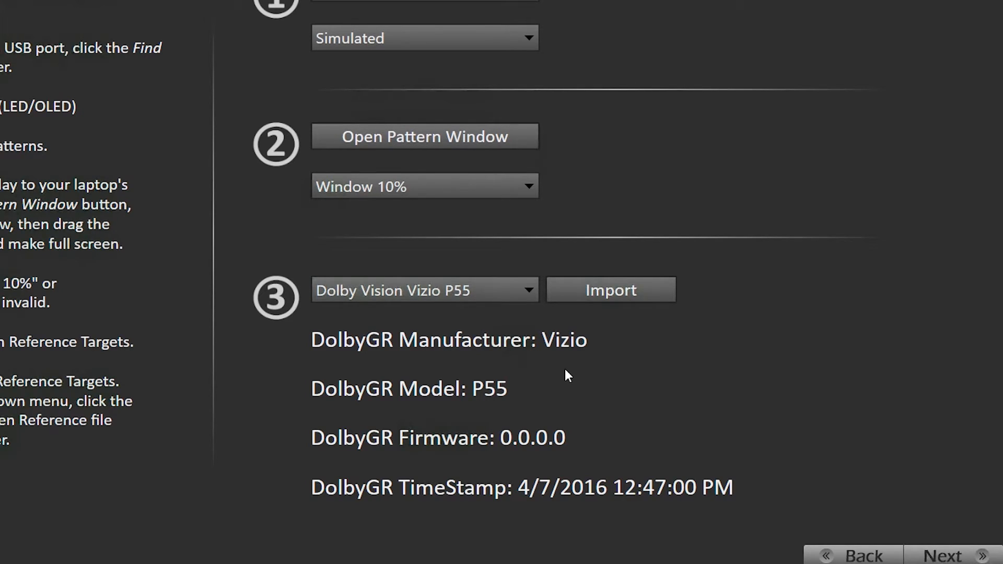
pyautogui.moveTo(488, 464)
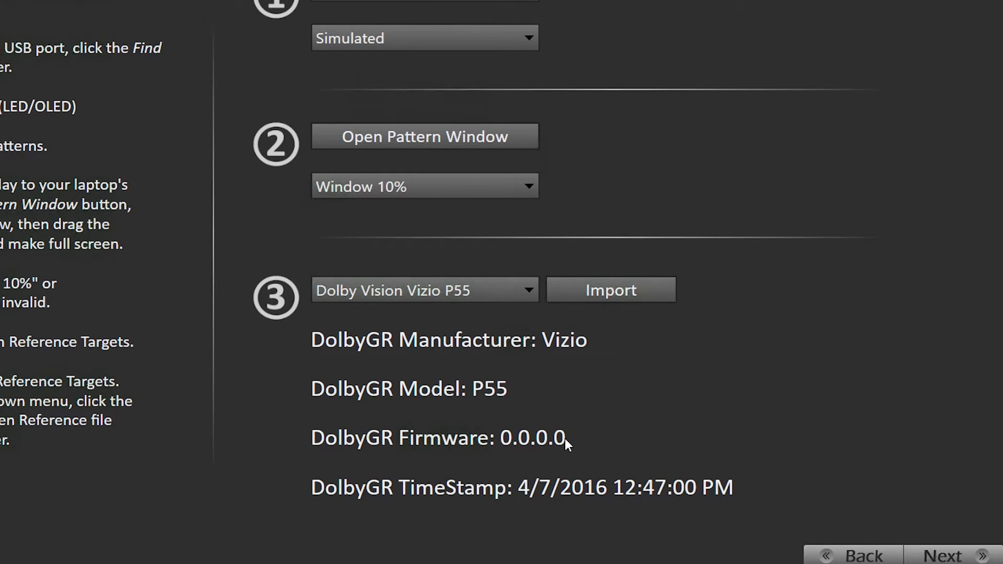
pyautogui.moveTo(615, 491)
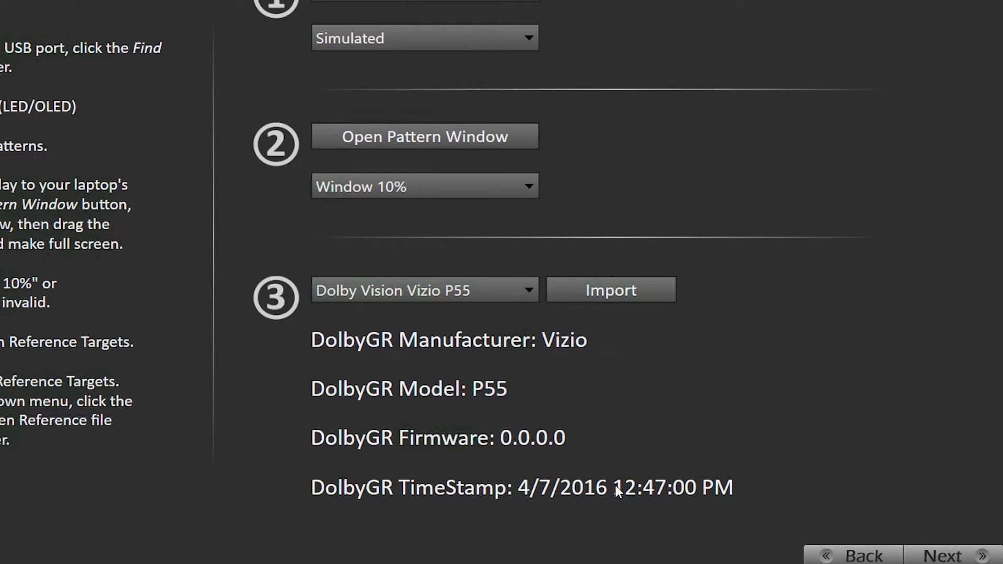